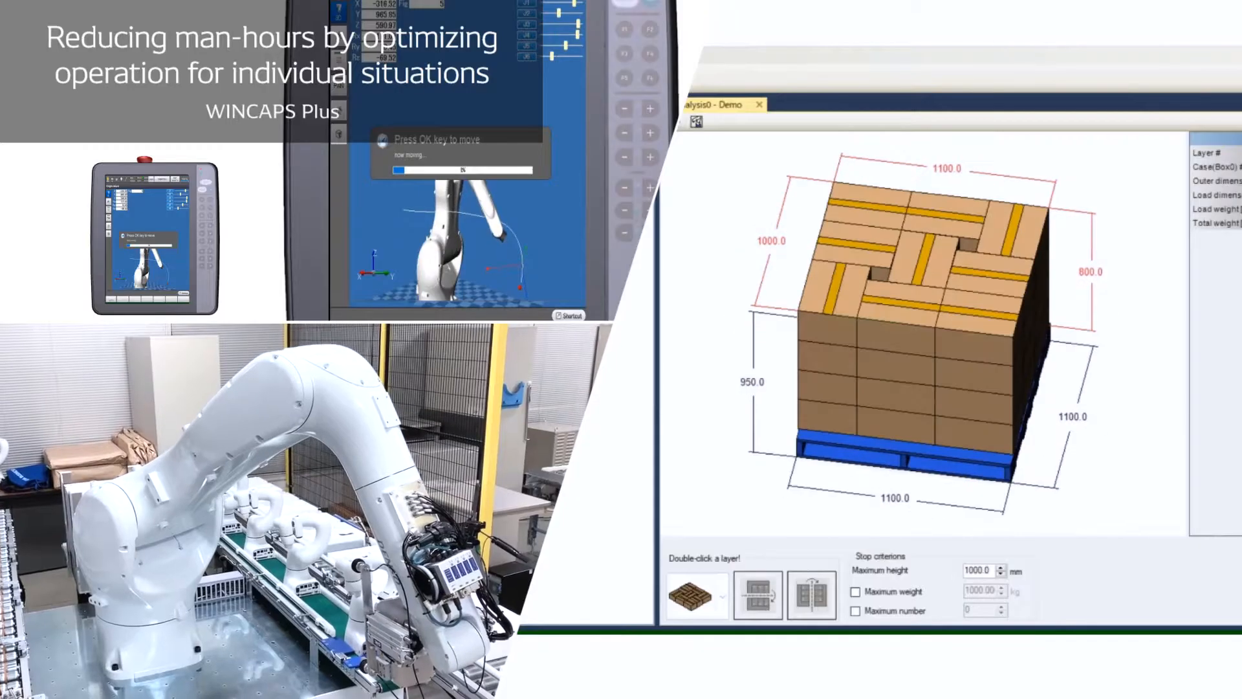
# Step: Bring up the Main Group flowchart with its Move, Branch and Delay blocks beside the 3D cell
pyautogui.click(811, 594)
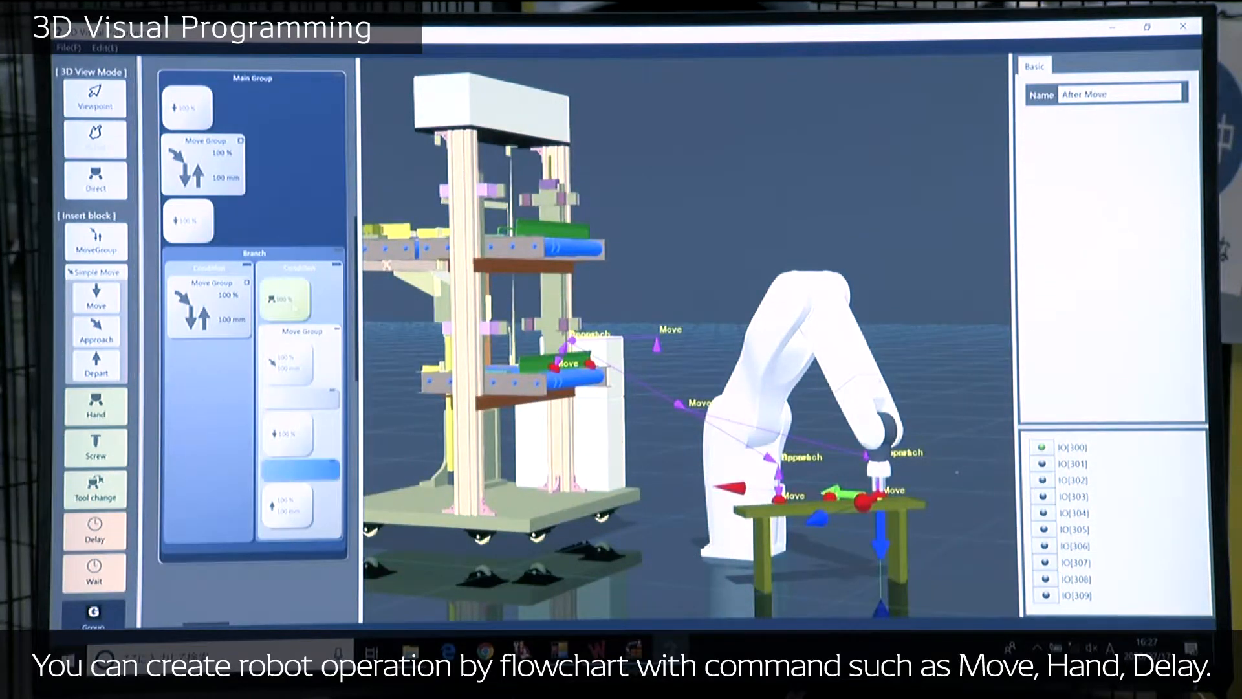
# Step: Inspect the Delay block's 1000 ms Time property and scroll the Insert block toolbar
pyautogui.click(286, 444)
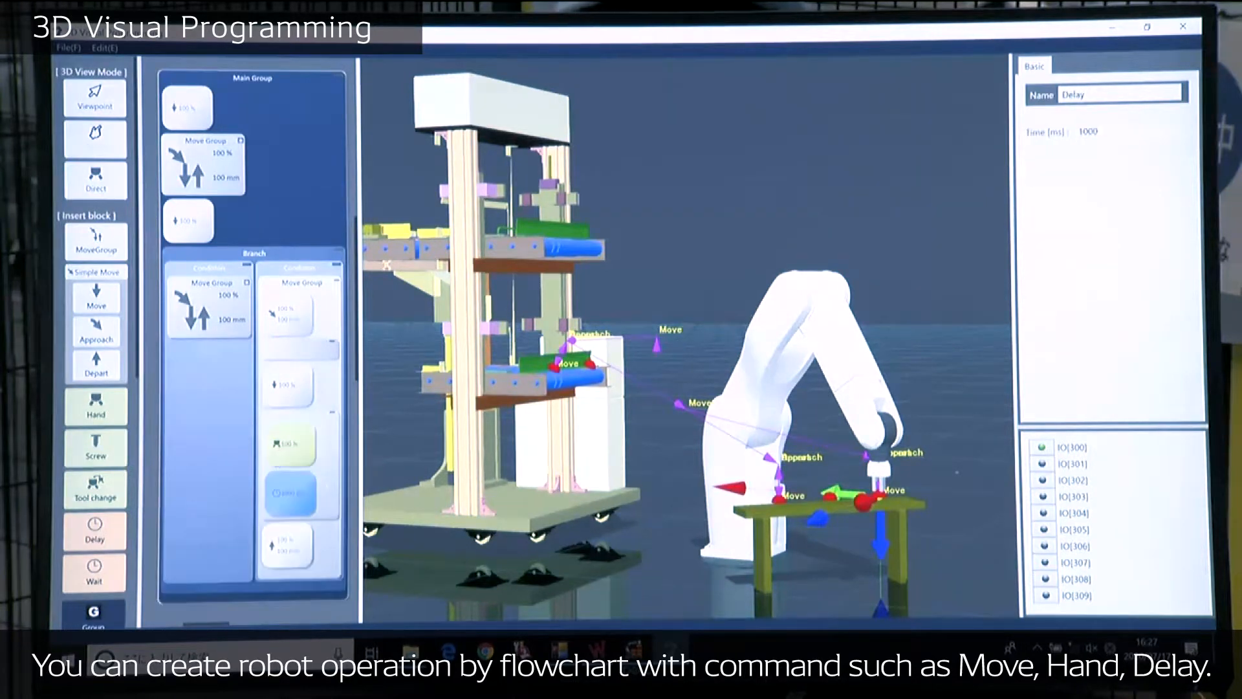
pyautogui.scroll(-3)
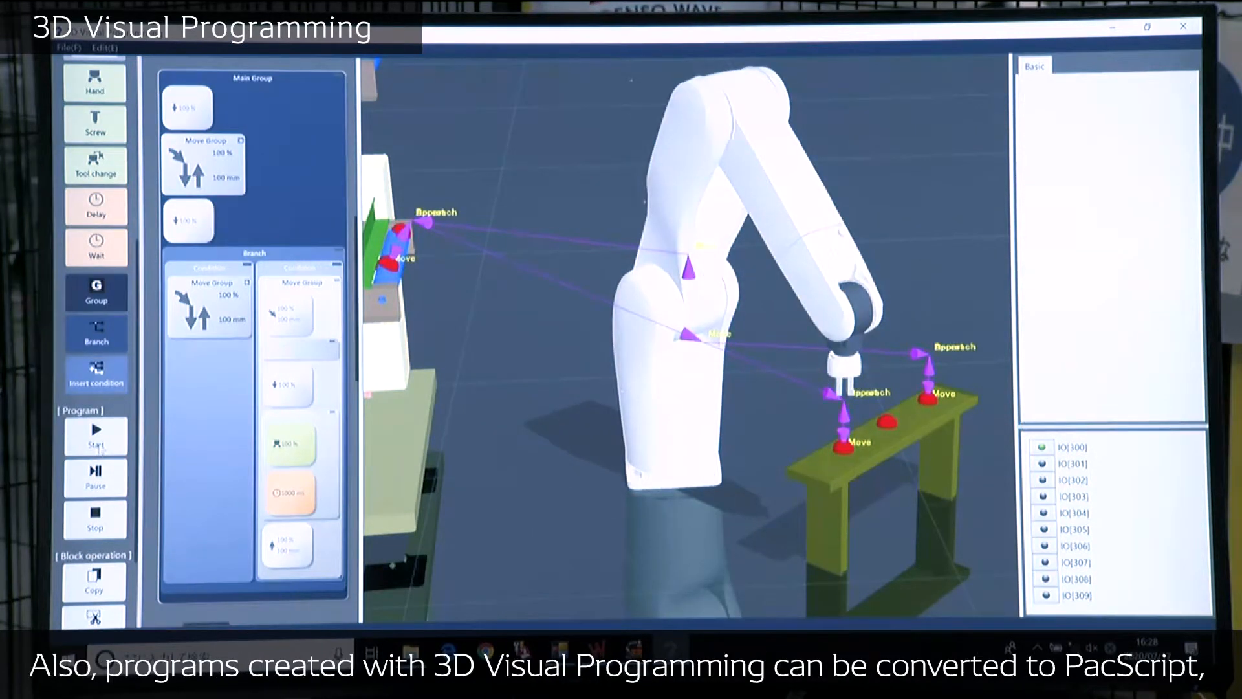
# Step: Review the Move block's target position and the Depart block's 100 offset and speed
pyautogui.click(188, 220)
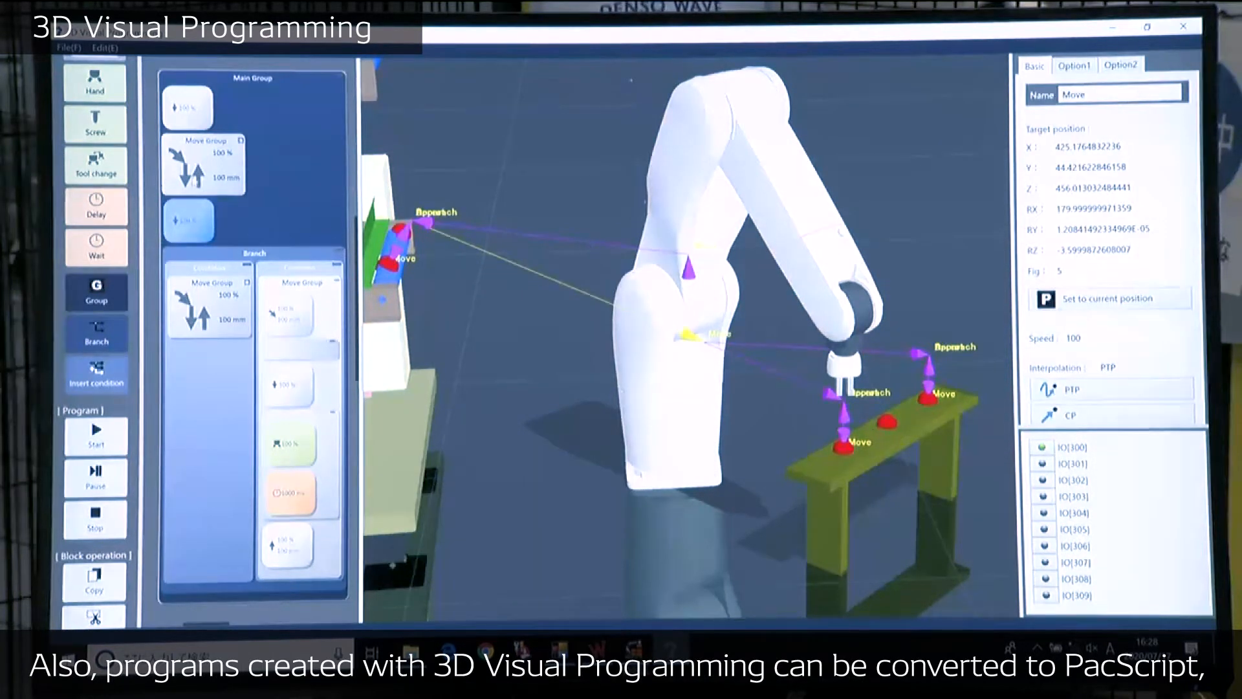
pyautogui.click(204, 162)
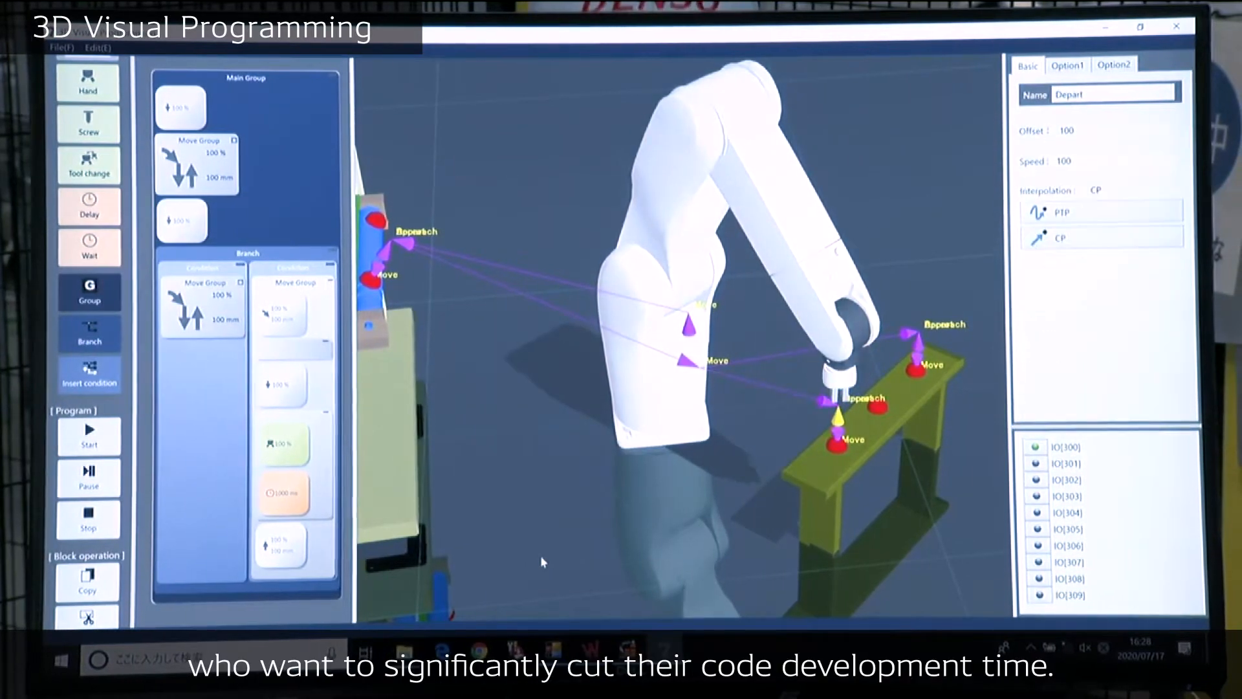
pyautogui.click(204, 304)
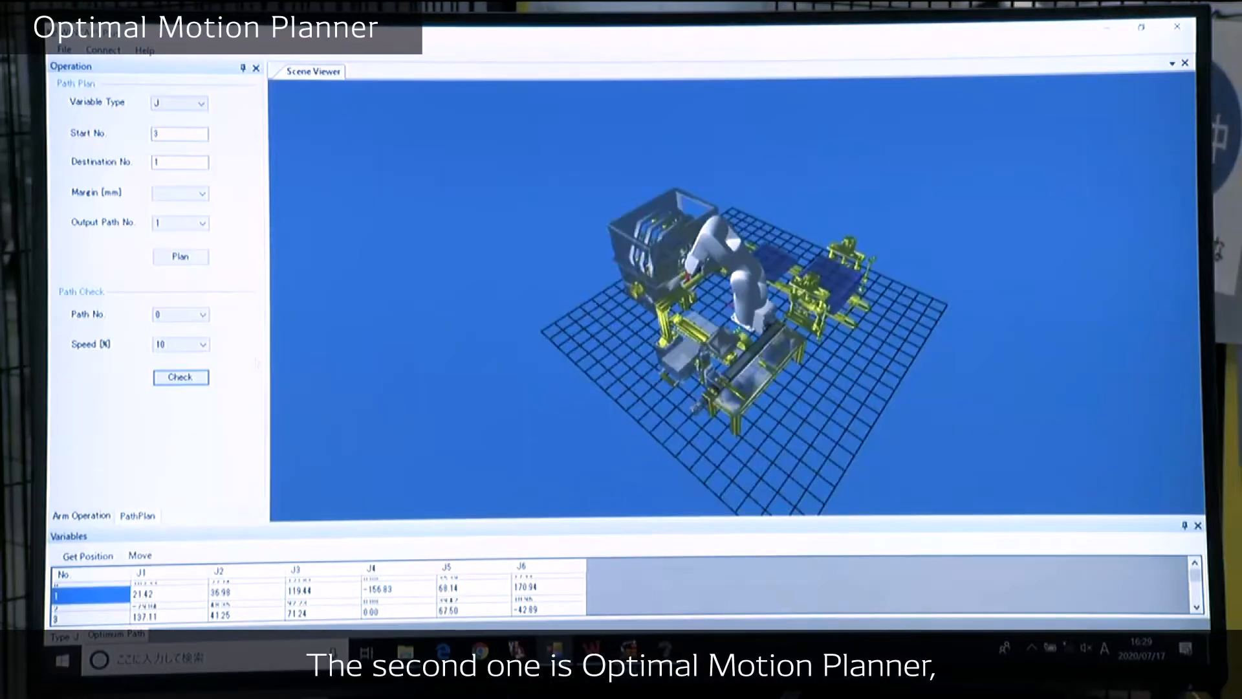
# Step: Set the PathPlan check speed to 100% and run Check to play back path 0
pyautogui.click(205, 344)
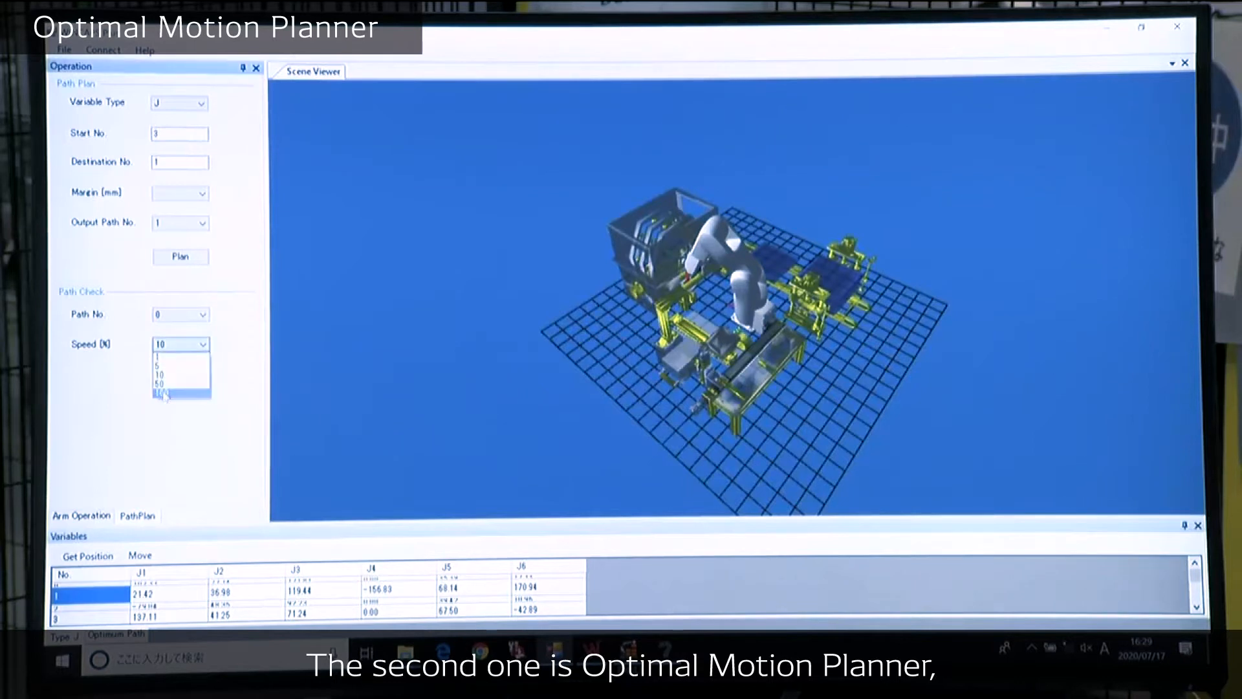
pyautogui.click(180, 392)
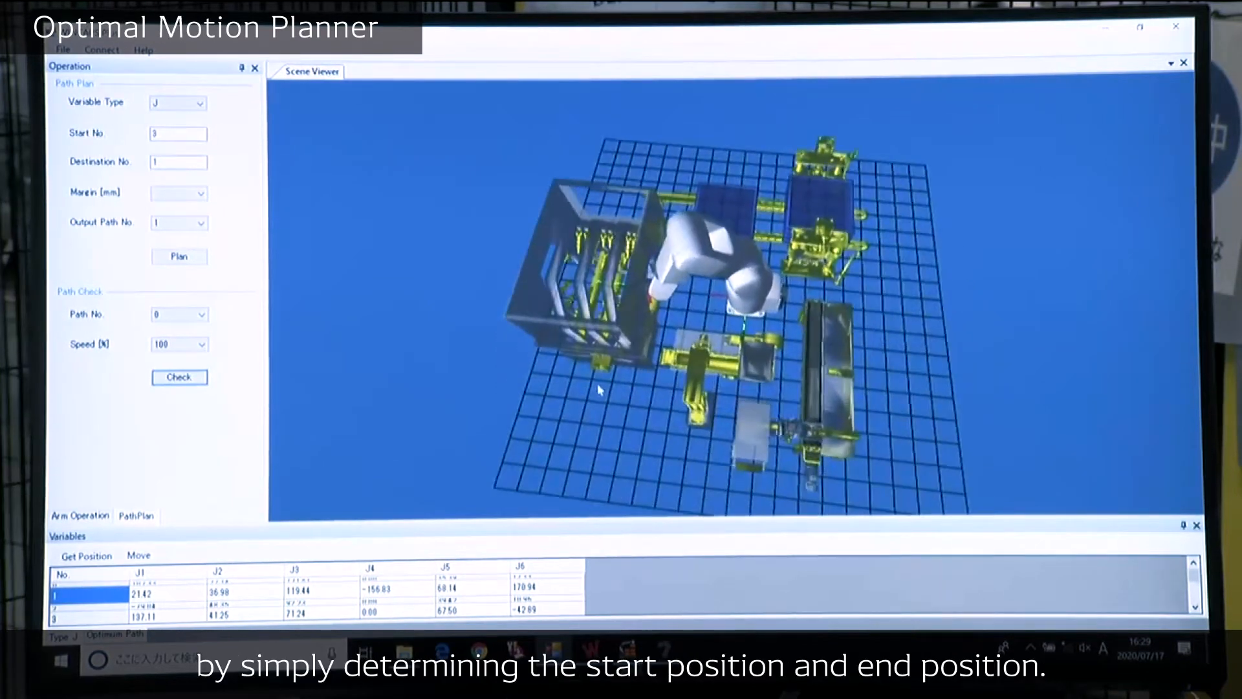
pyautogui.click(179, 376)
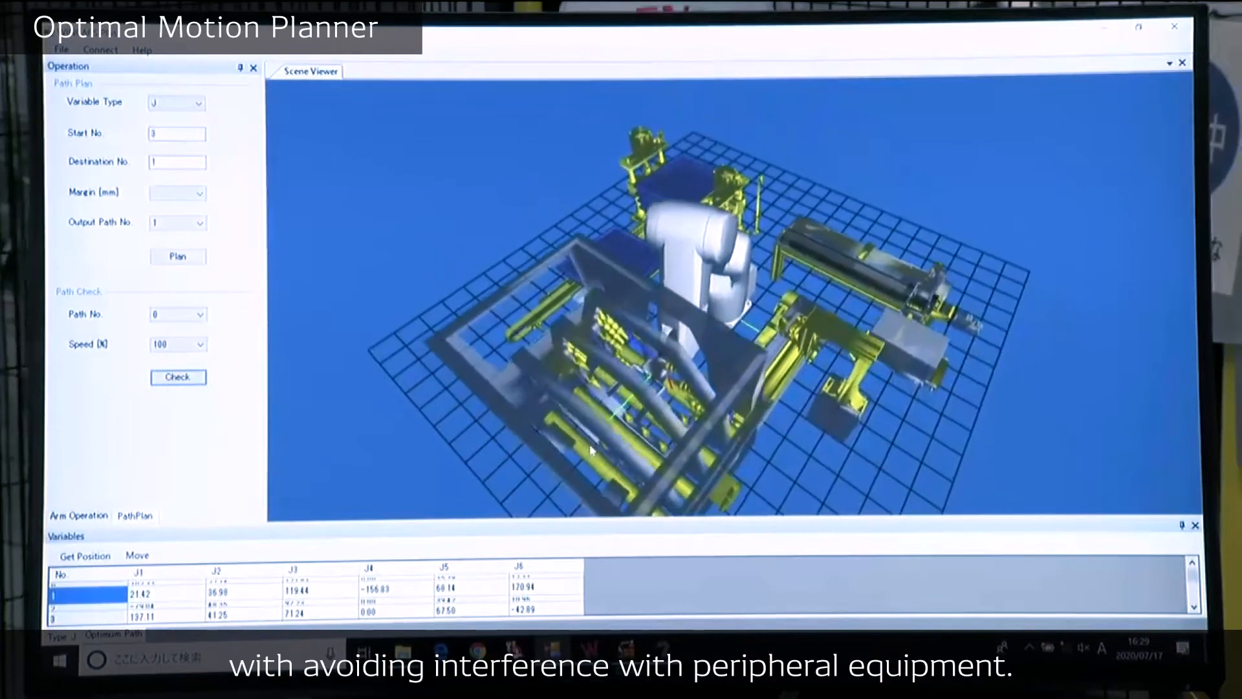
pyautogui.click(177, 377)
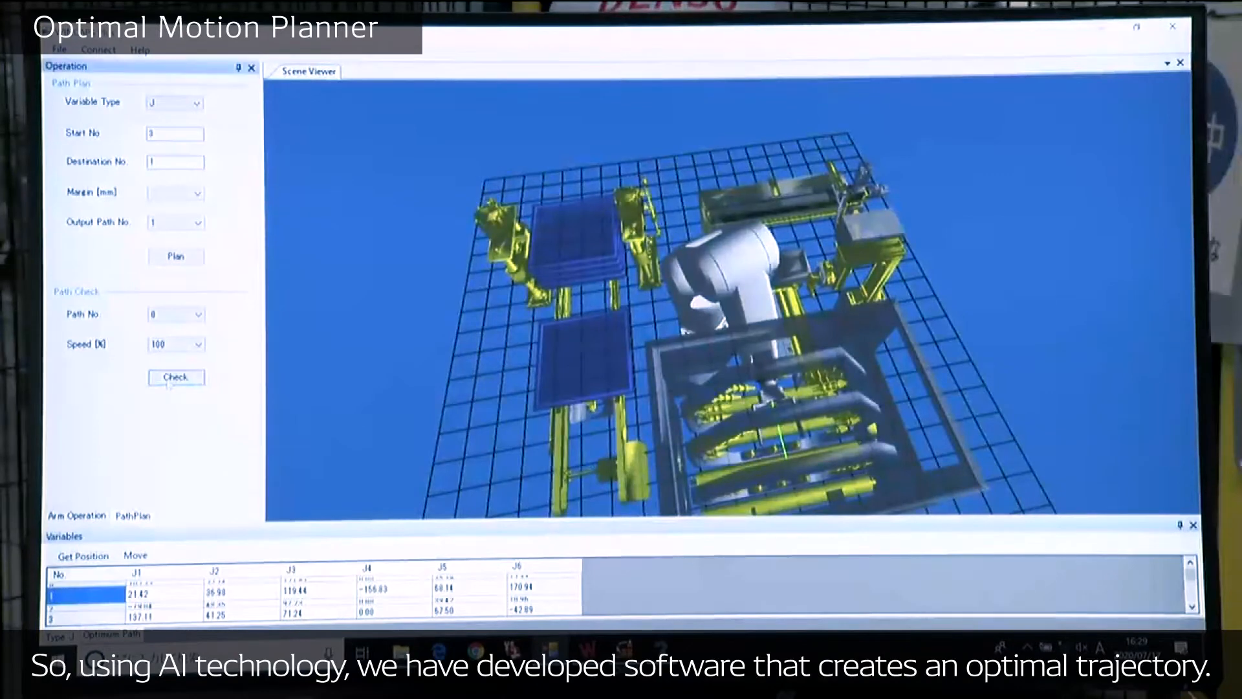
pyautogui.click(176, 377)
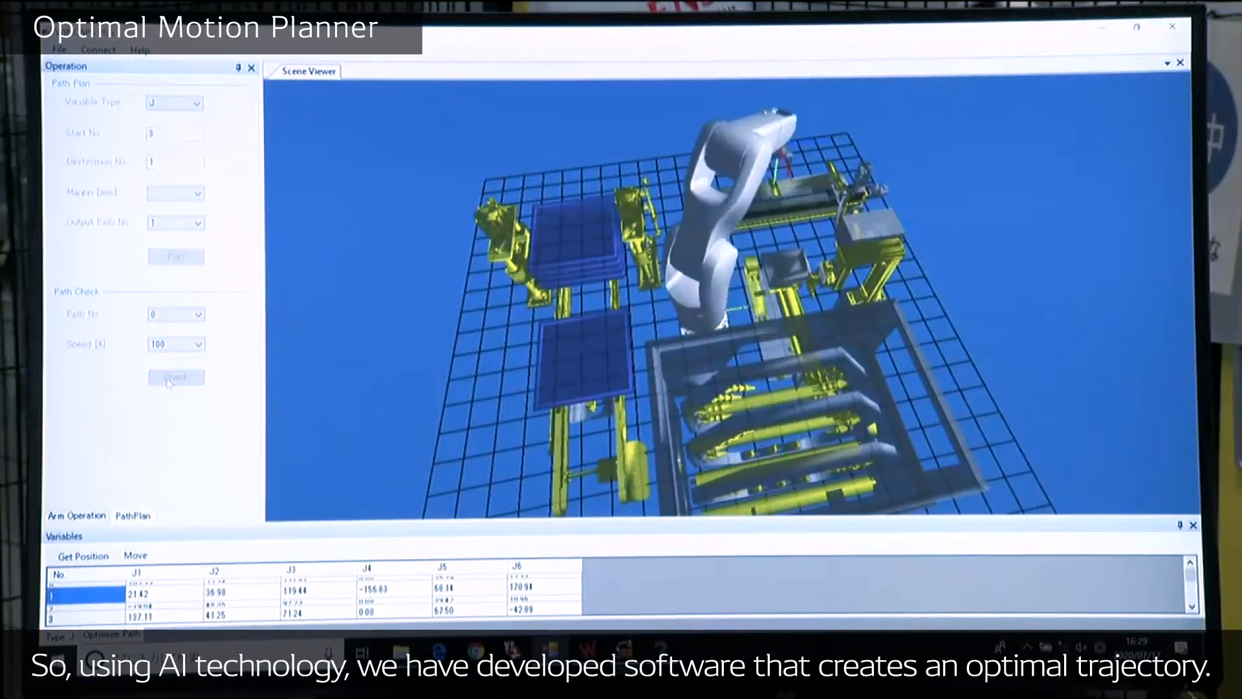
pyautogui.click(176, 377)
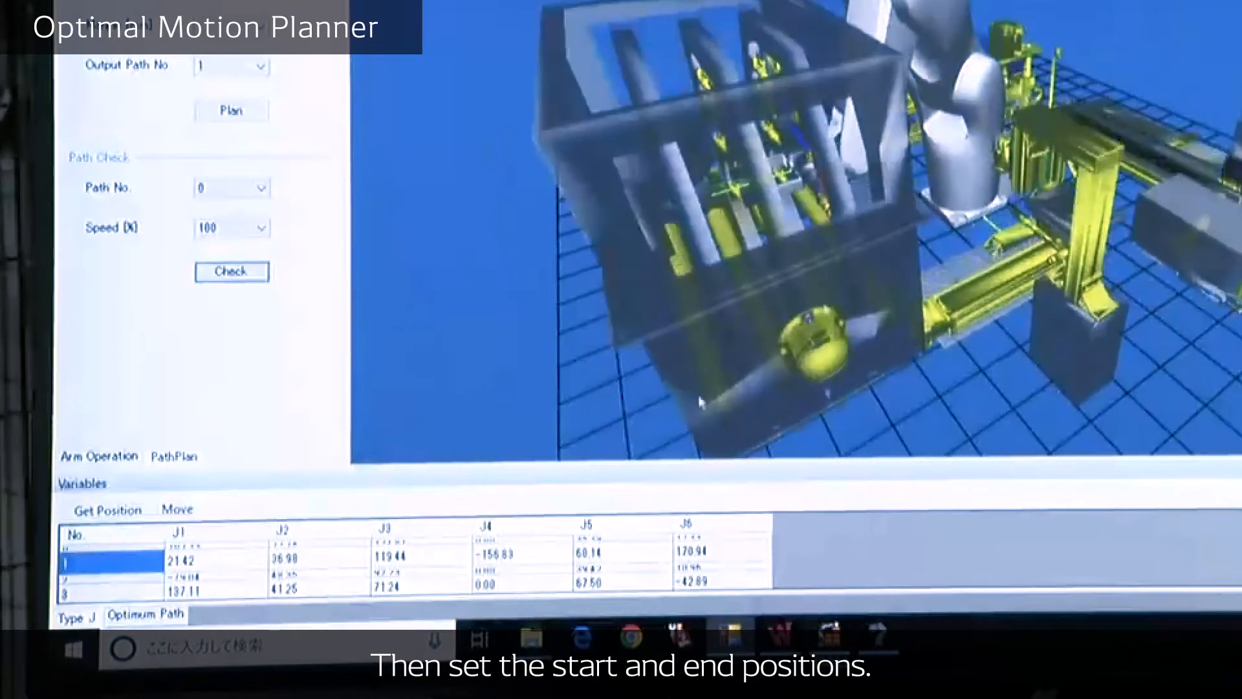
# Step: Plan the optimal path from start position 3 to destination 1 as output path 1
pyautogui.click(178, 509)
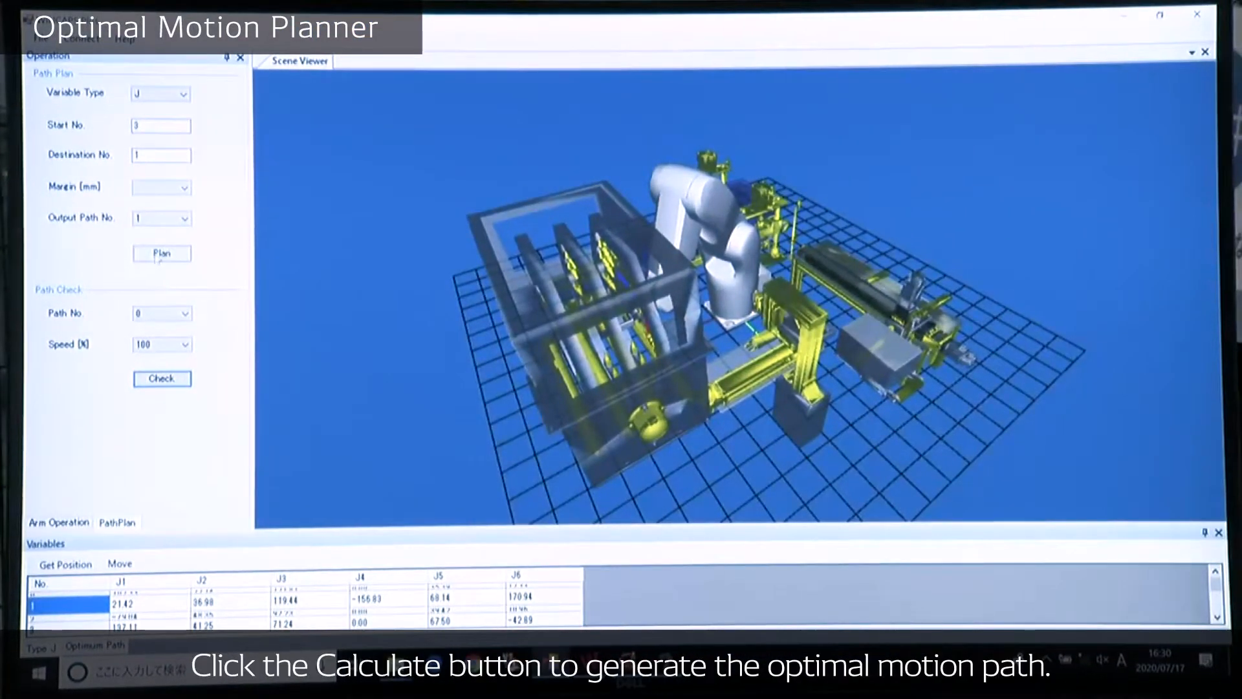
pyautogui.click(162, 254)
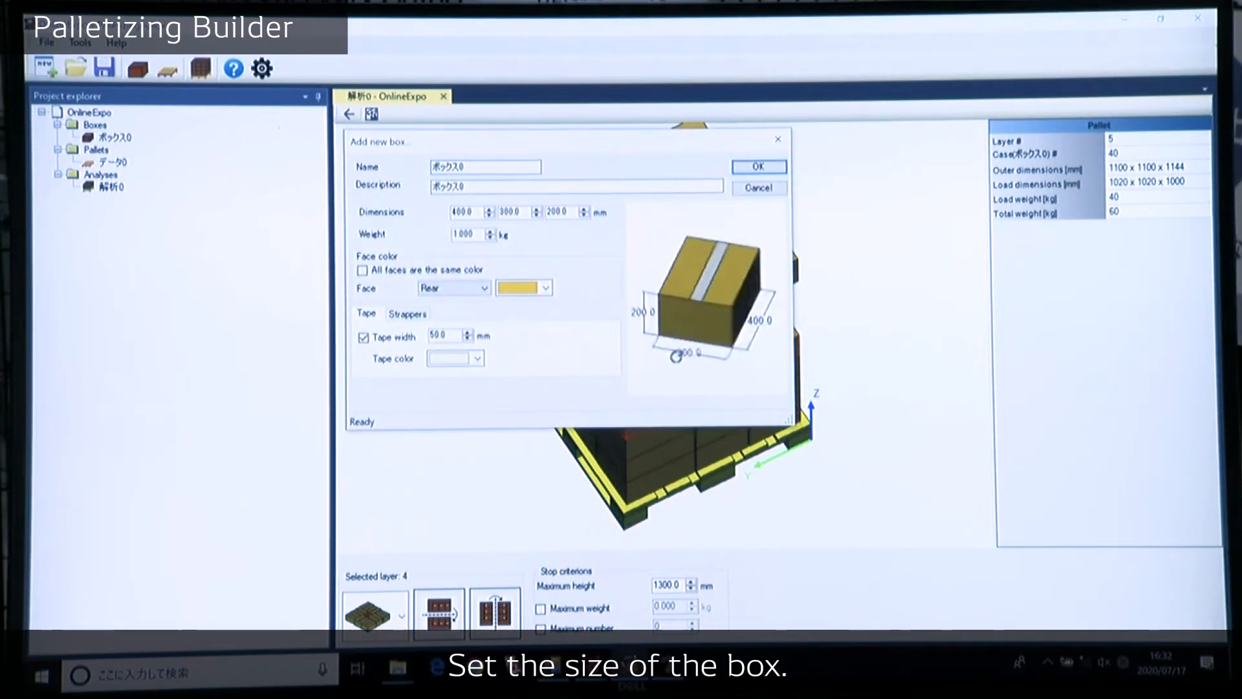
# Step: Confirm the box and 1100 × 1100 mm EUR pallet, build the 8×5=40 layer, view it in WINCAPS III
pyautogui.click(758, 166)
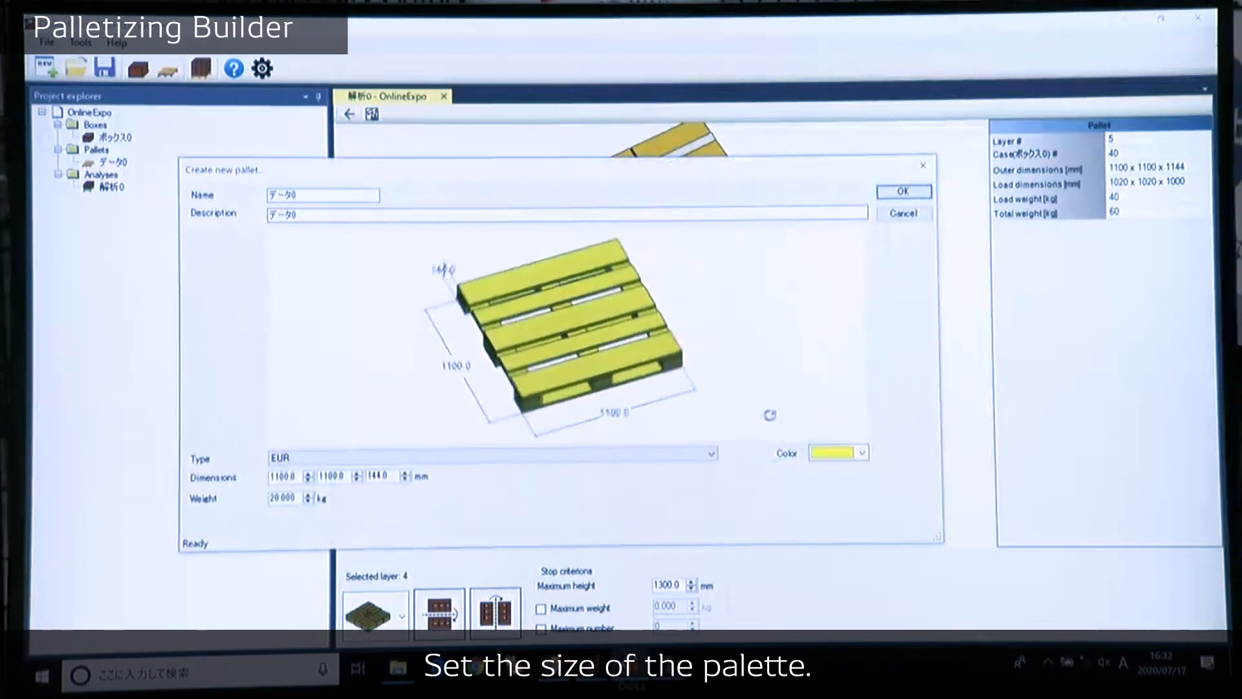
pyautogui.click(903, 191)
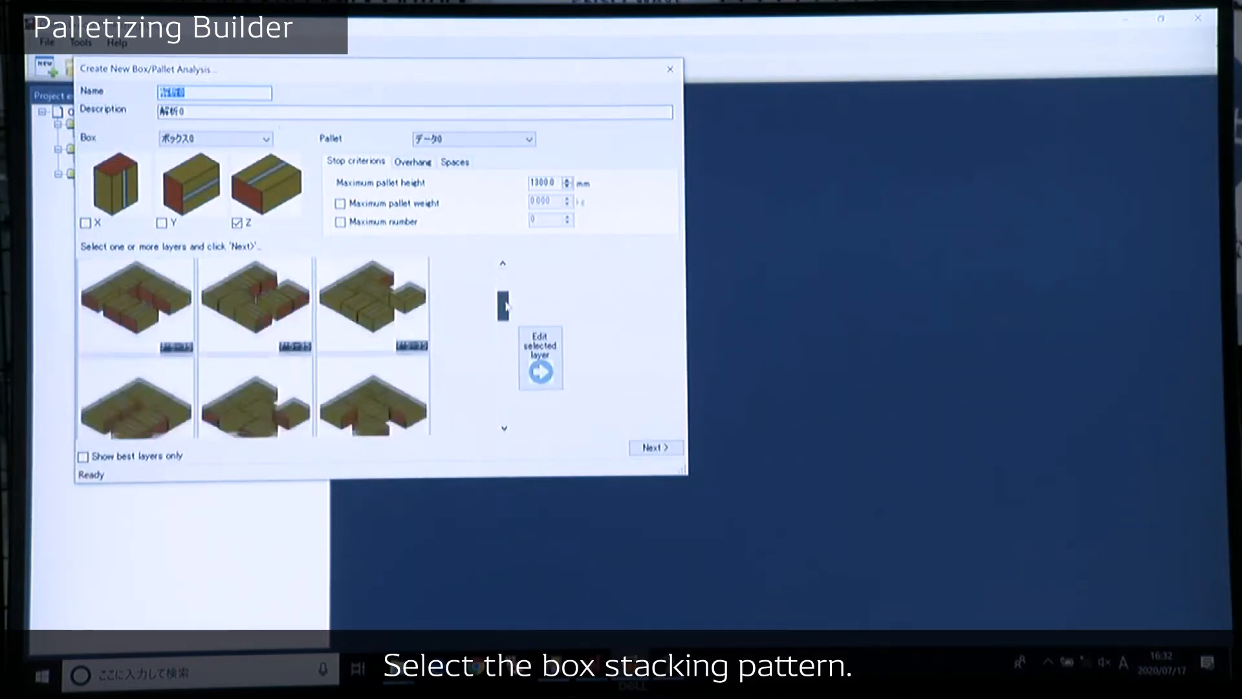
pyautogui.click(135, 304)
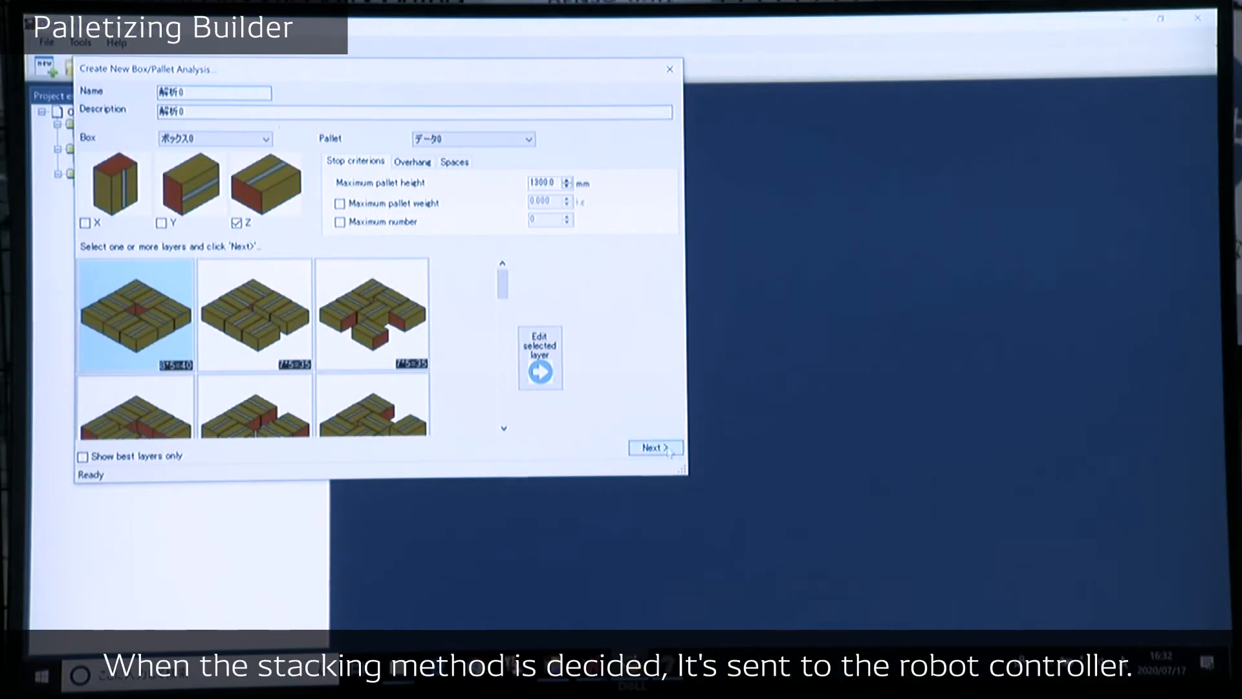
pyautogui.click(653, 448)
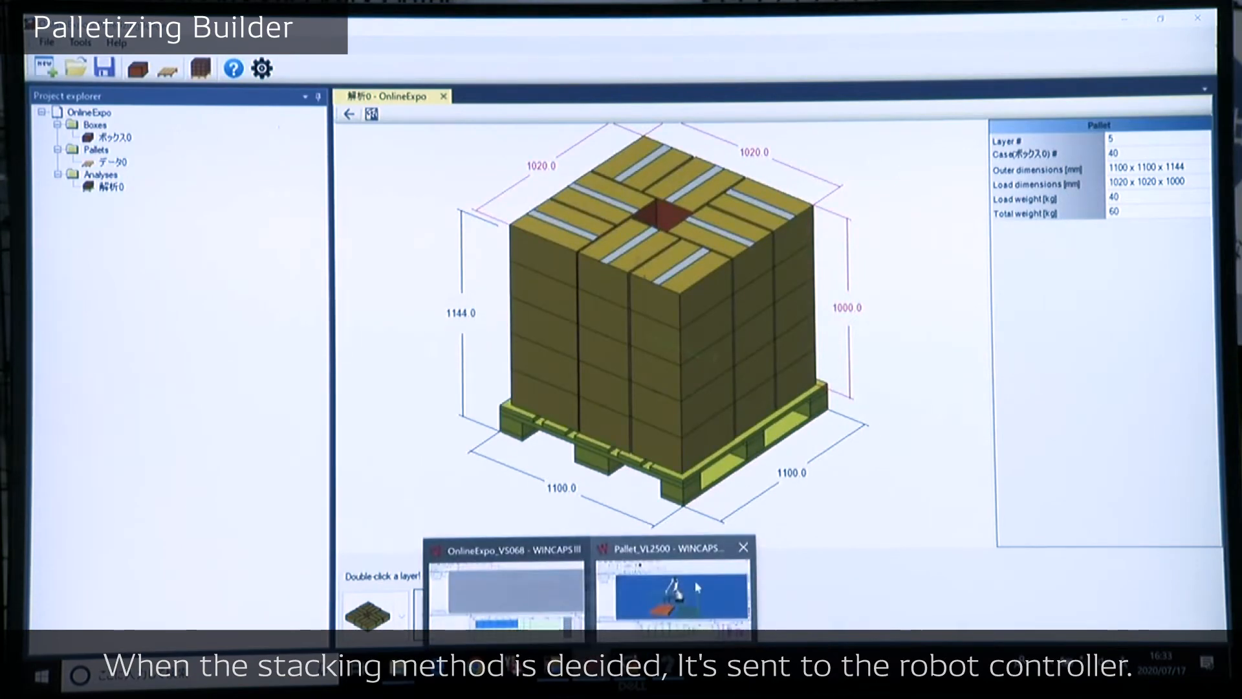
pyautogui.click(671, 593)
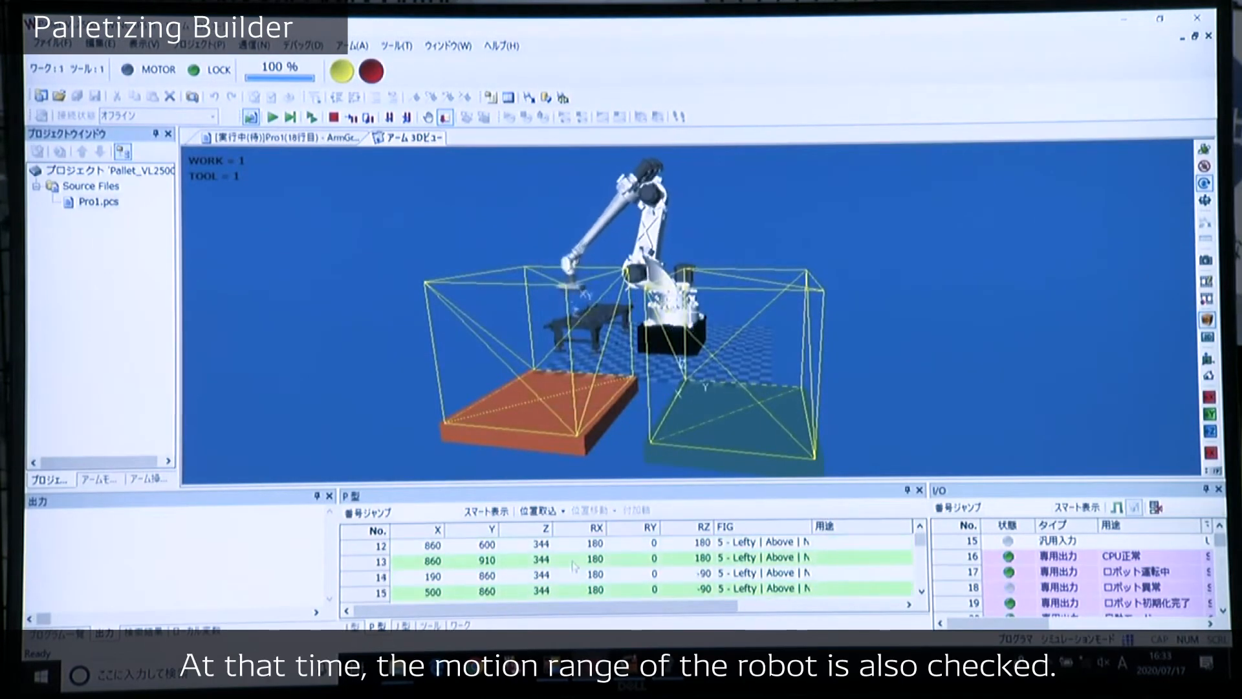